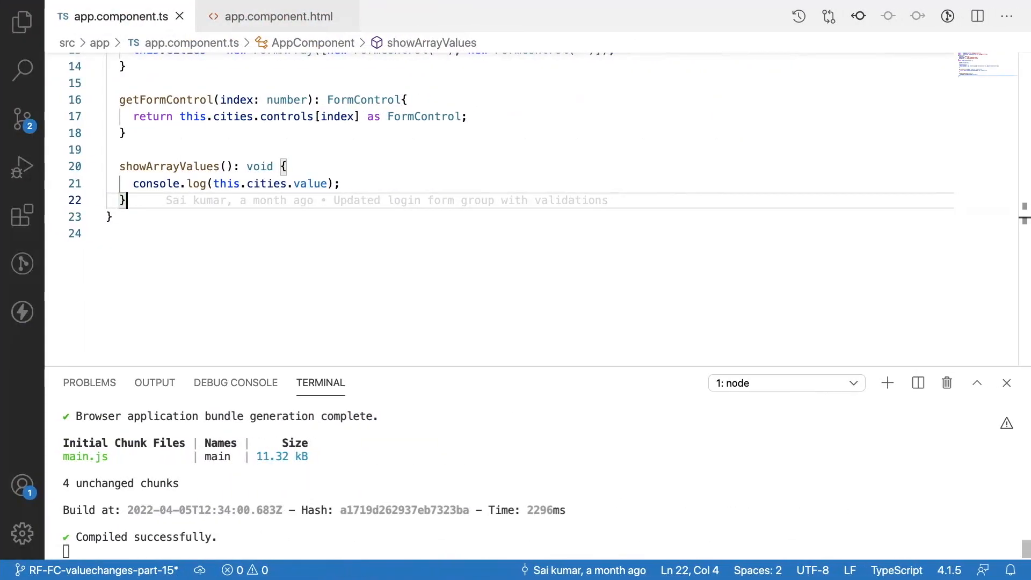
Review the cities FormArray code and highlight the FormControl usages in app.component.ts
scroll("up", 3)
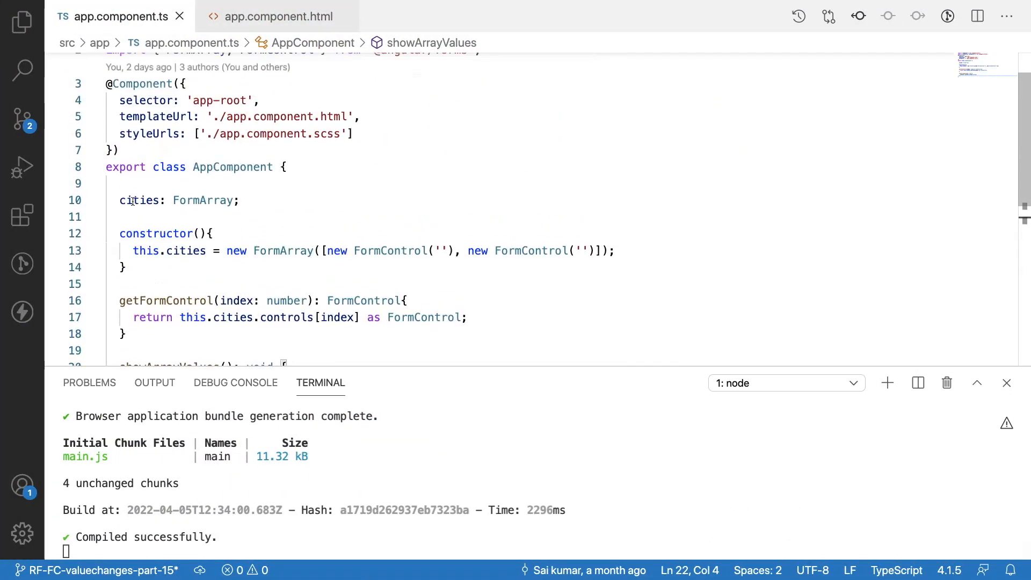
double_click(139, 200)
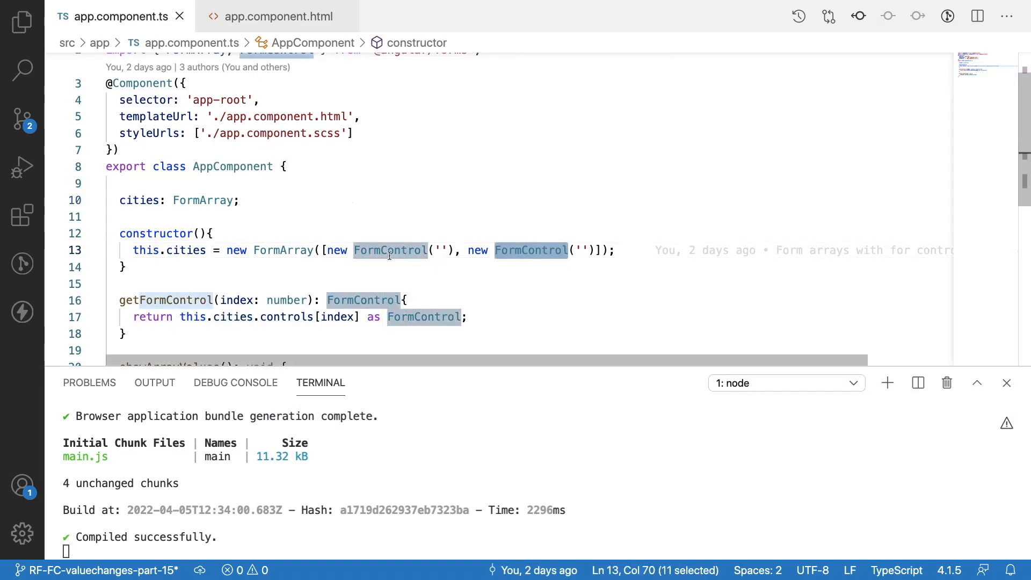
left_click(462, 254)
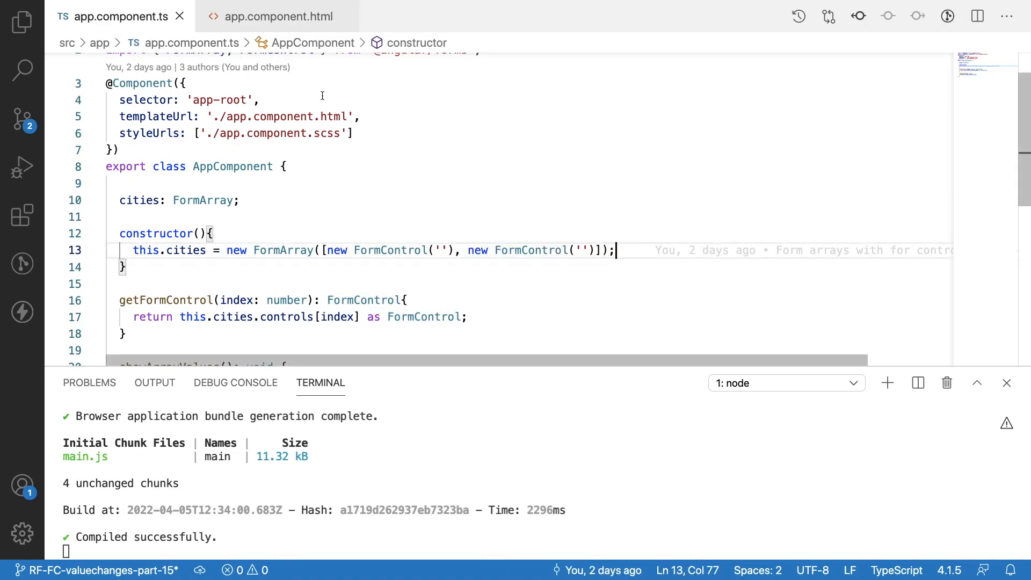
Look at the template's Get array values button bound to showArrayValues, then return to the class file
left_click(278, 16)
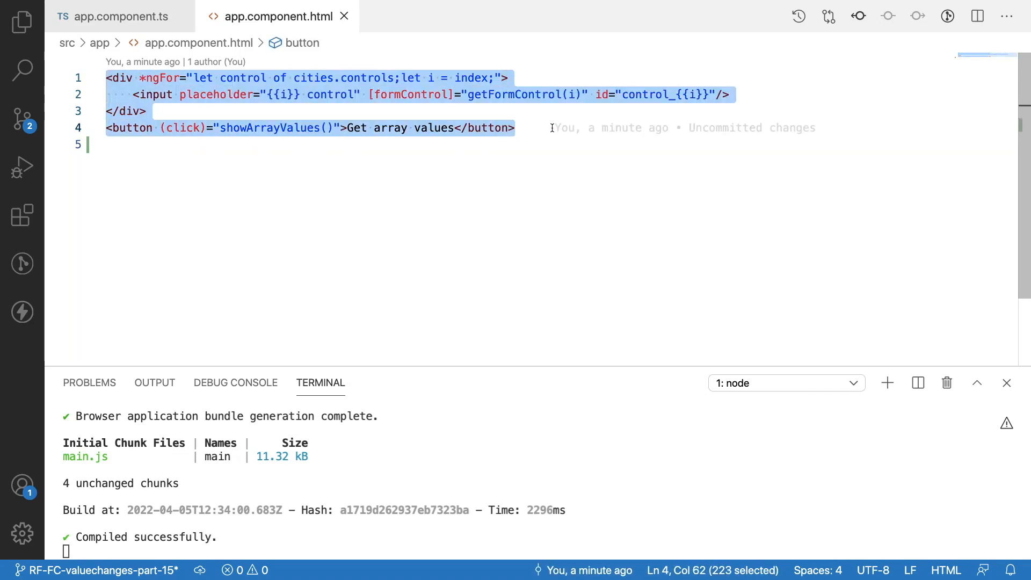
double_click(268, 127)
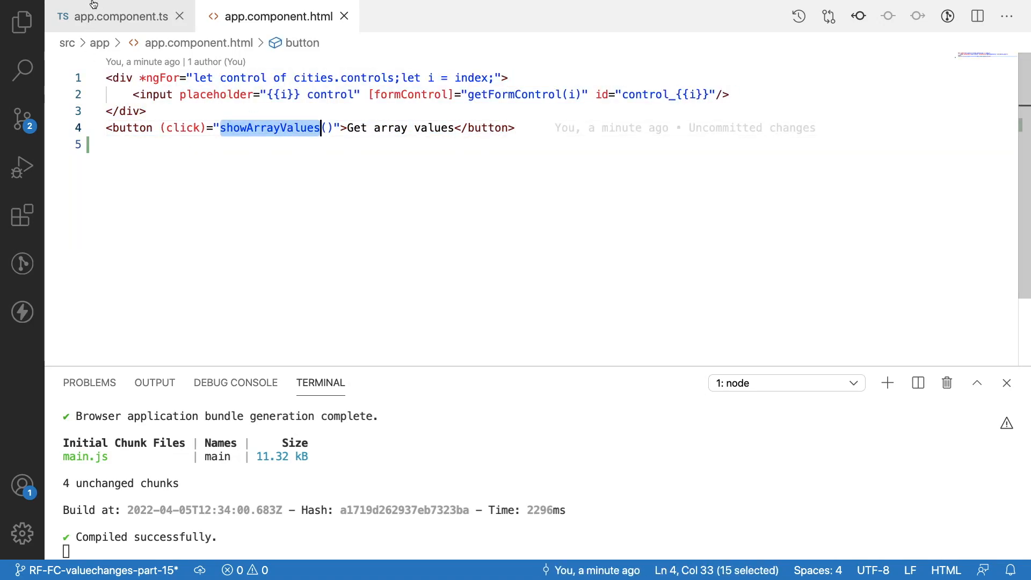
left_click(118, 15)
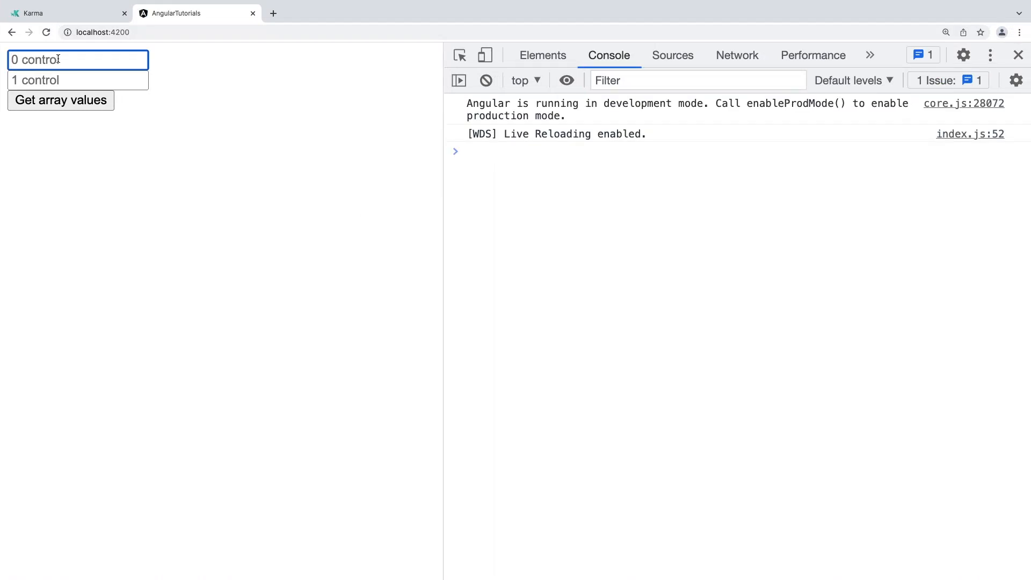
Enter hyderabad and secbad in the two city inputs and log ['hyderabad', 'secbad'] to the console
type("hyderabad")
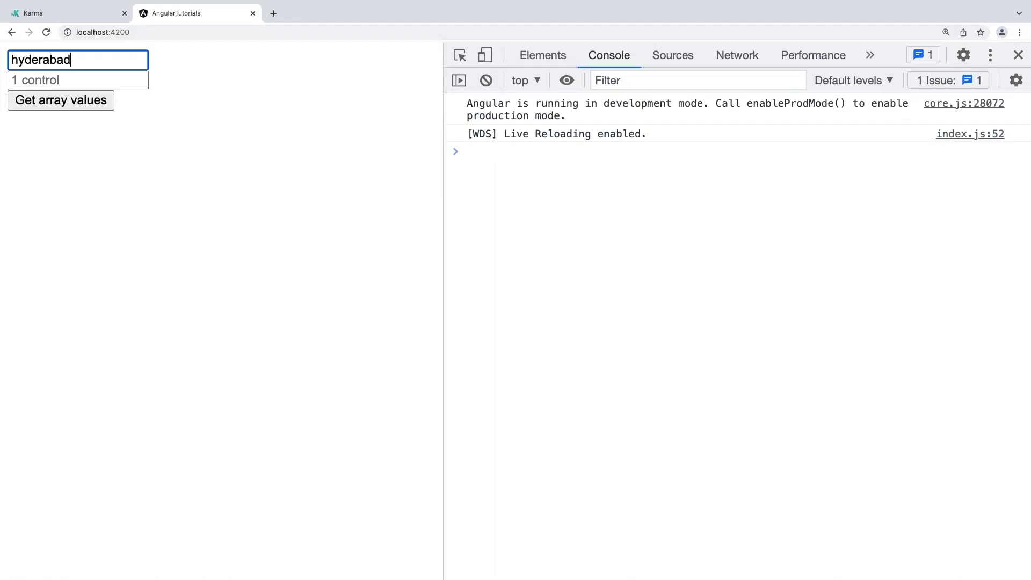
type("secbad")
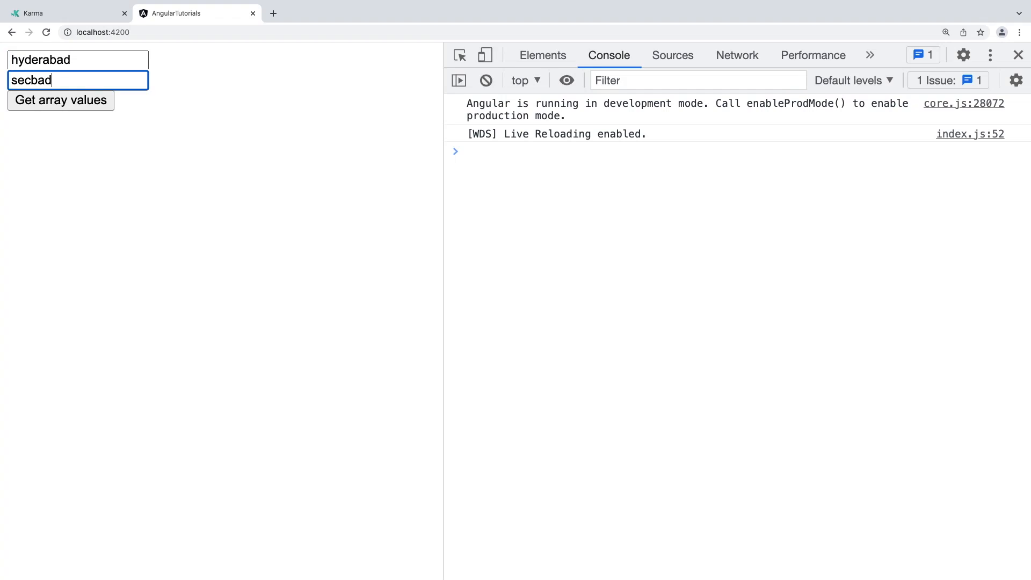
left_click(59, 100)
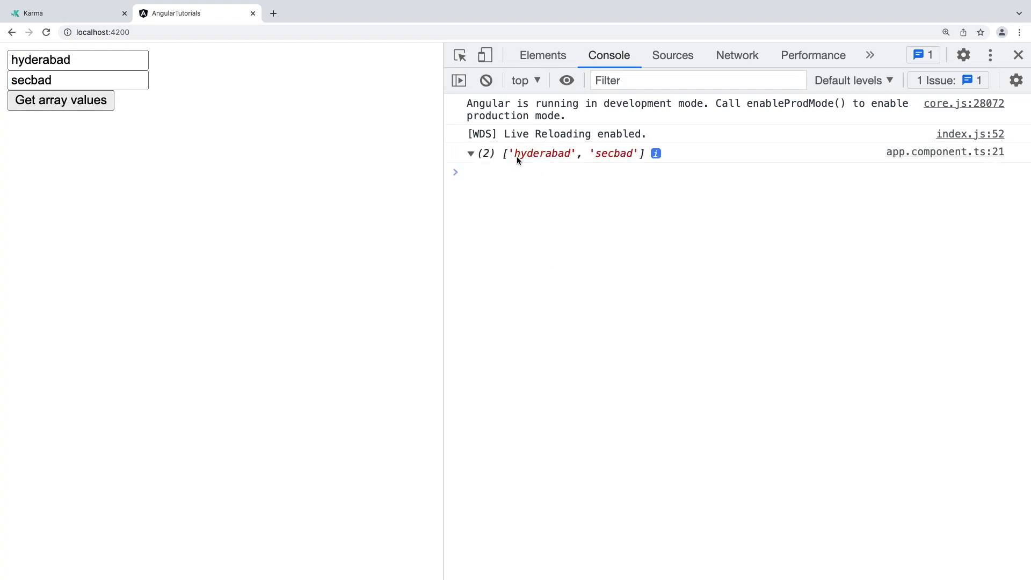
left_click(470, 153)
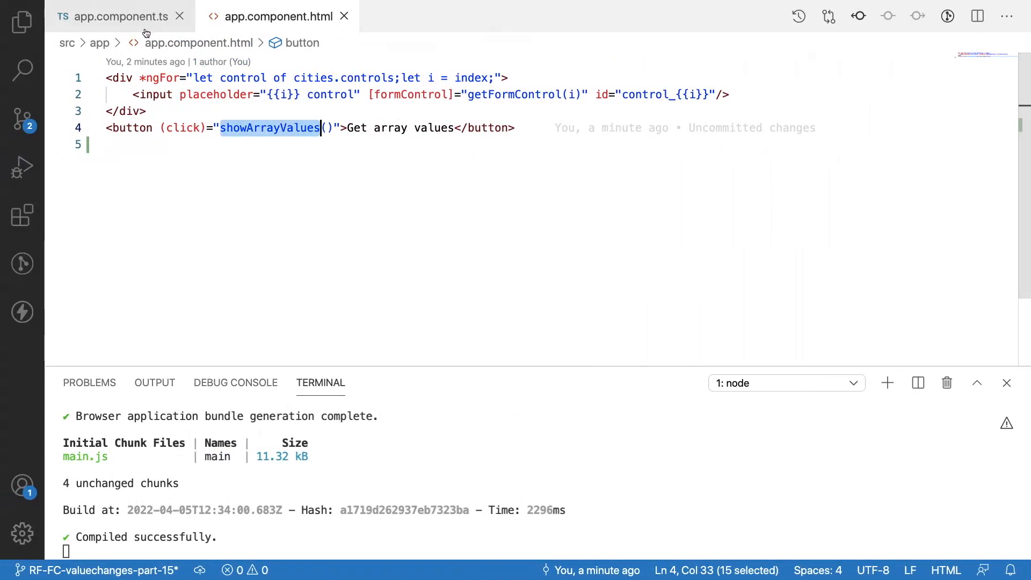
Return to VS Code and bring the app.component.html template back into view
left_click(117, 16)
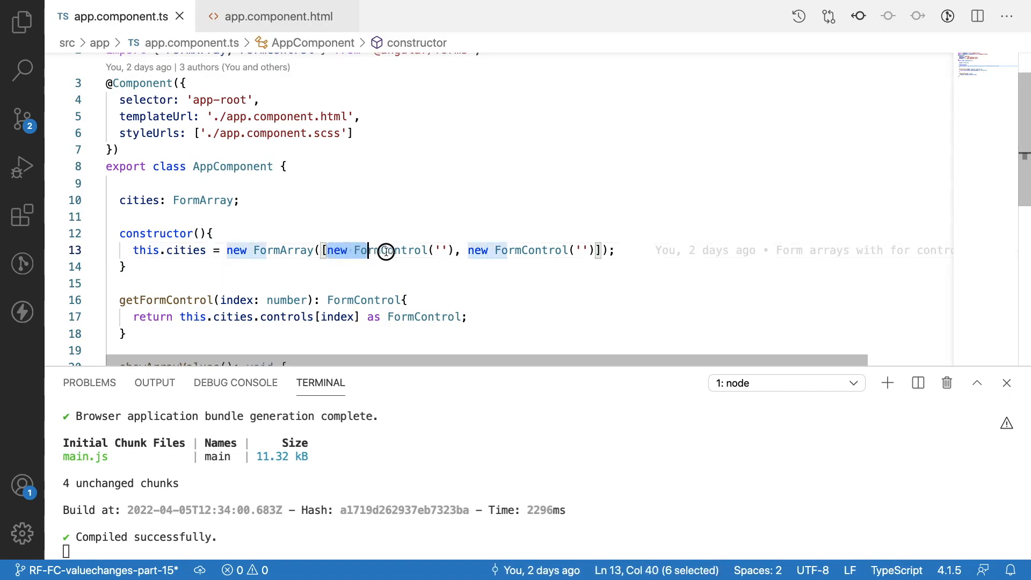
left_click(614, 250)
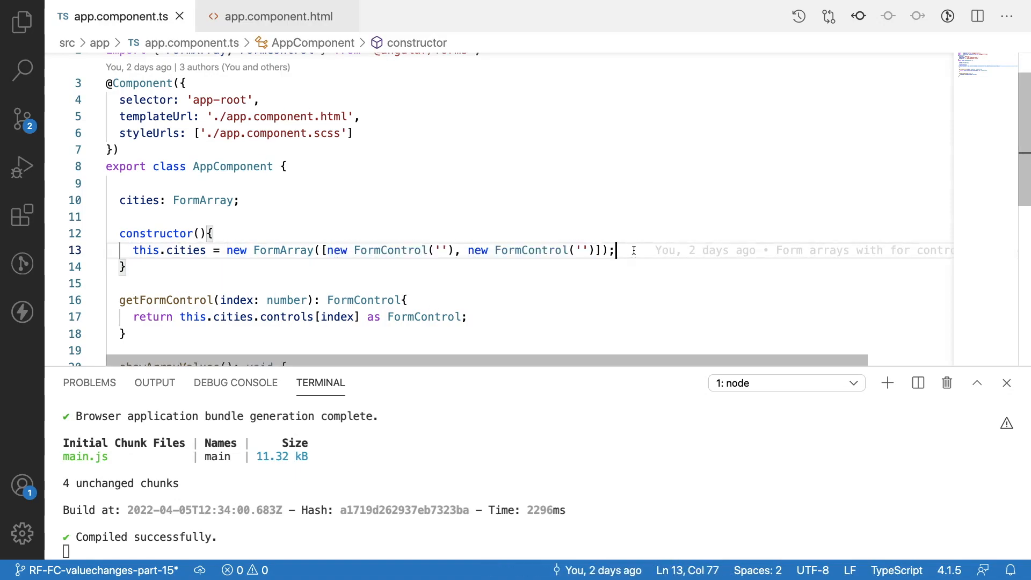
left_click(279, 16)
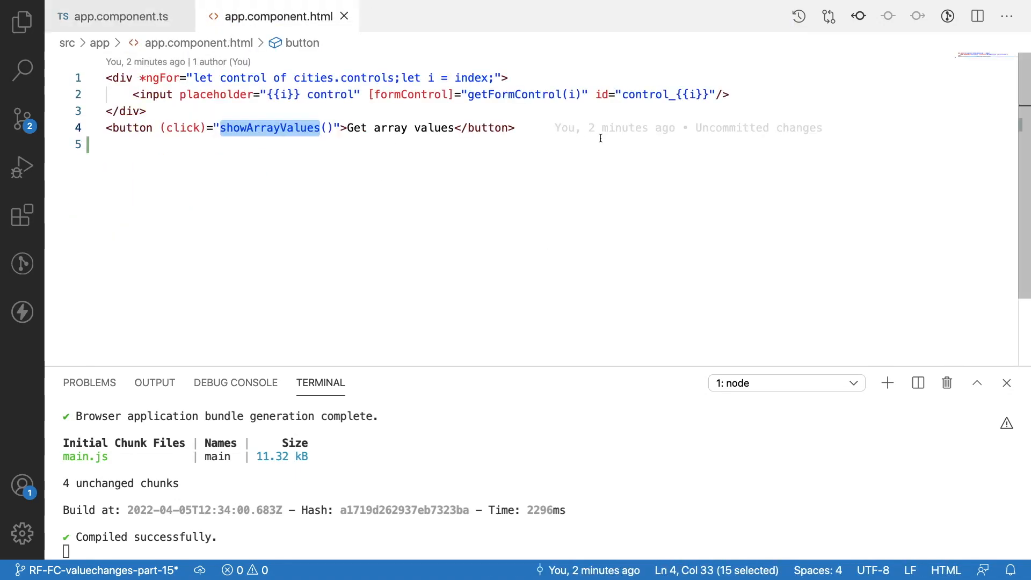
Add <br><br> and an 'Add new form control' button to the template
type("<")
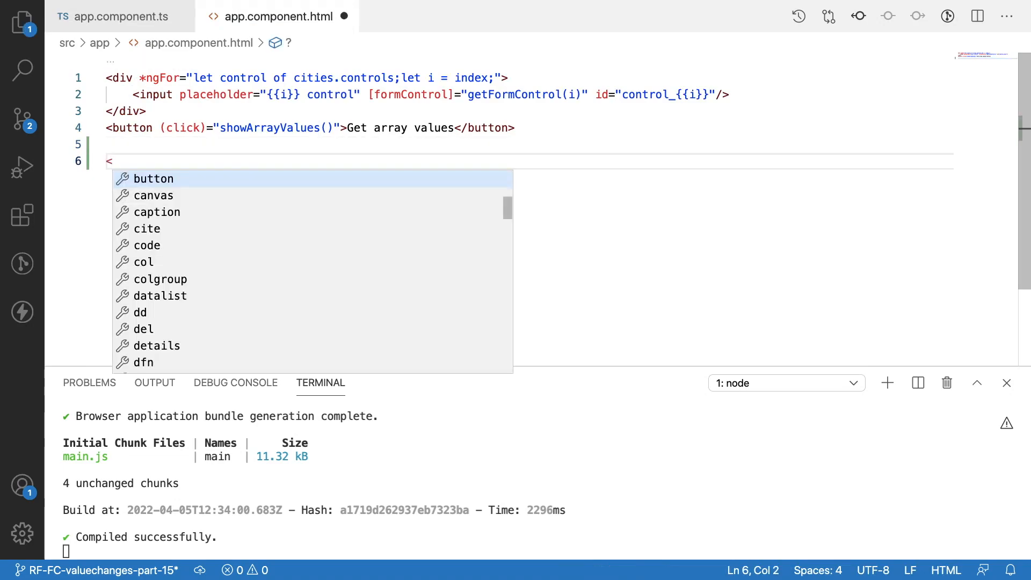
type("br>")
type("<button></button>")
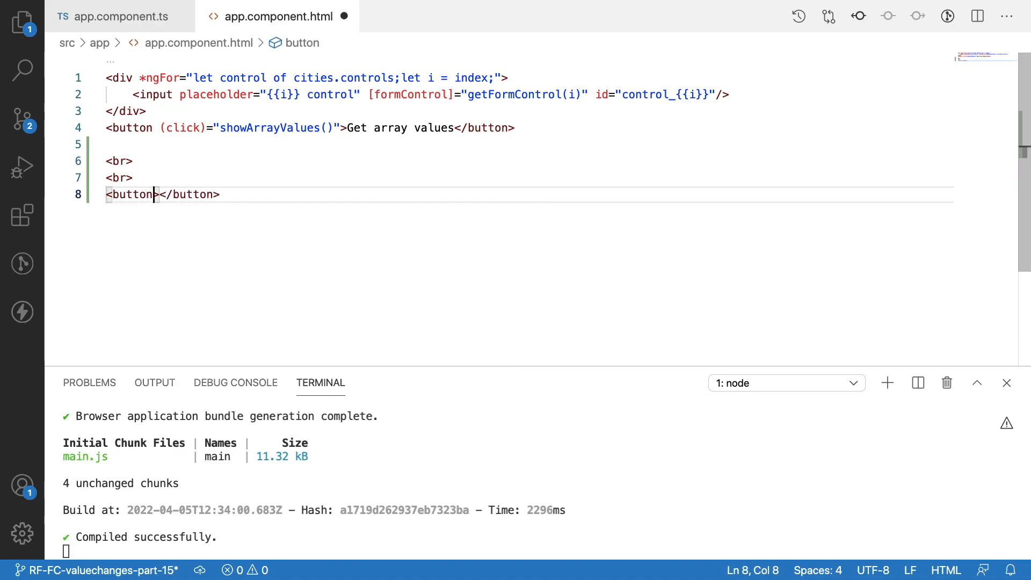
type("Add")
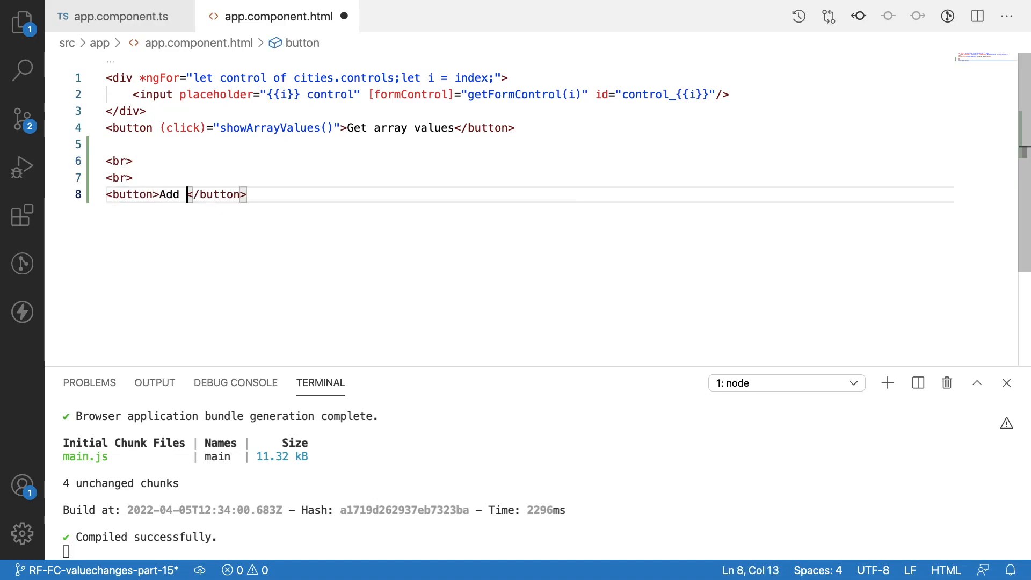
type("new form control")
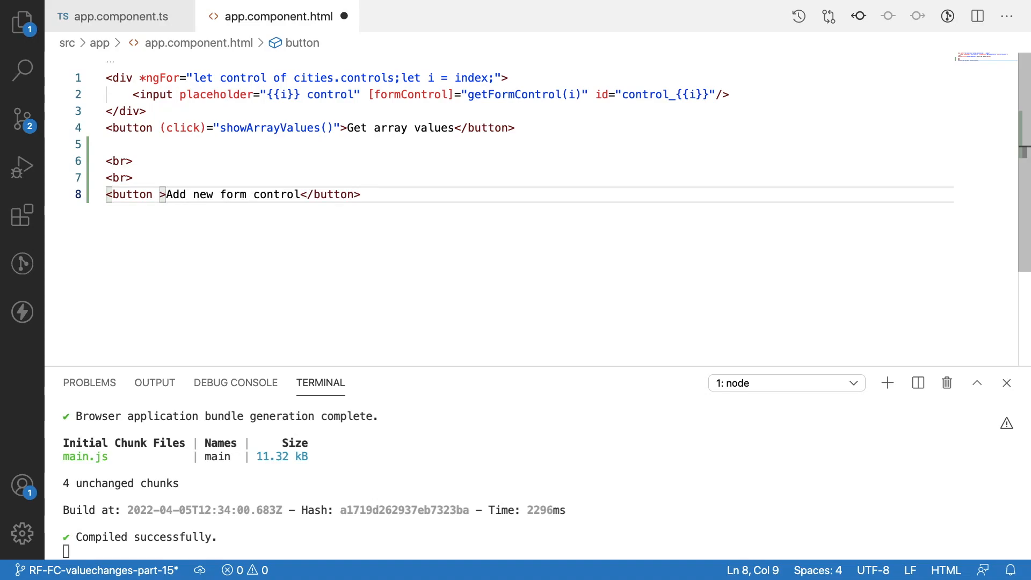
Bind the button's (click) to addFormControl() and go to app.component.ts
type("(click)")
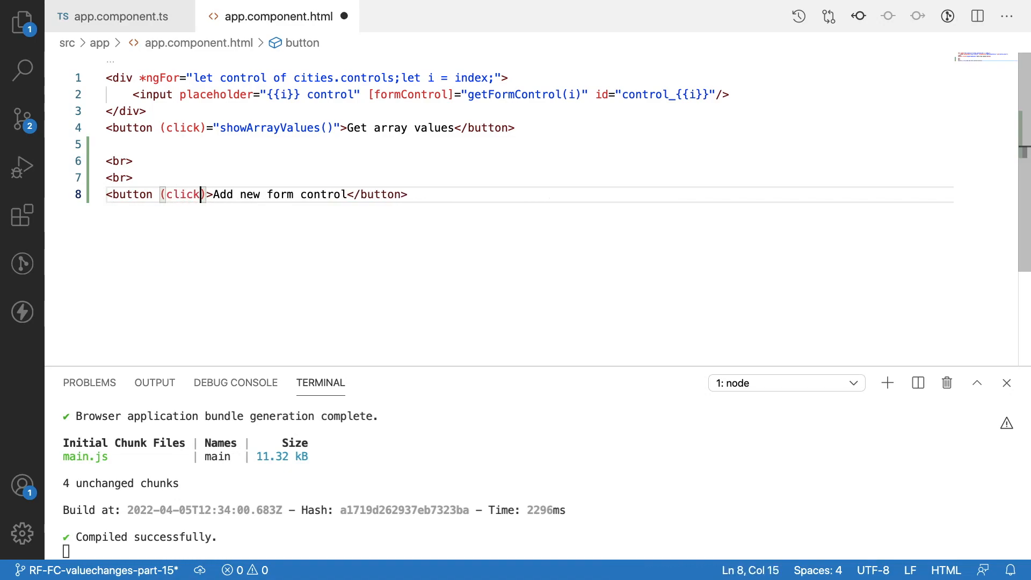
type("=\"addFormCont")
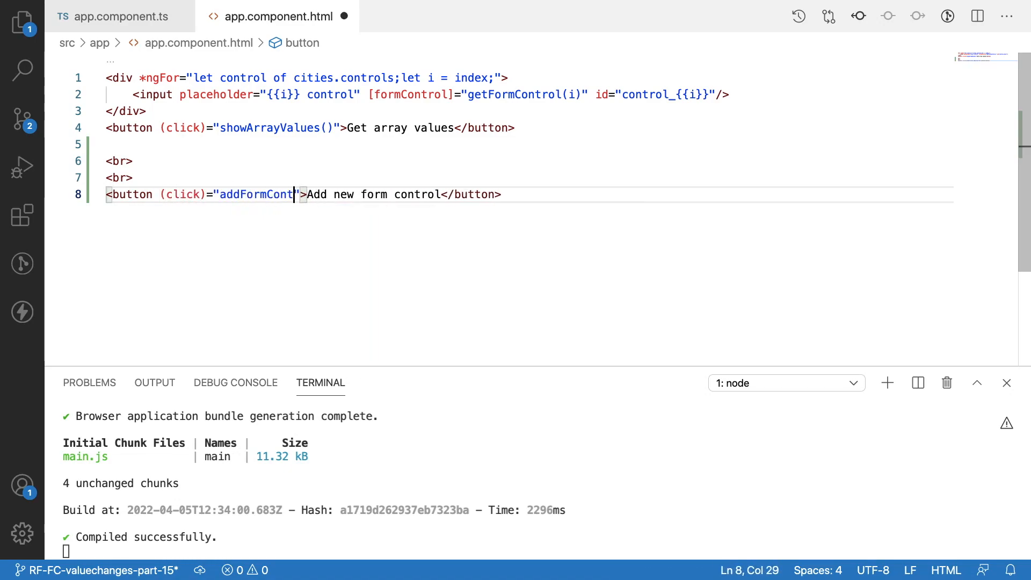
type("rol()")
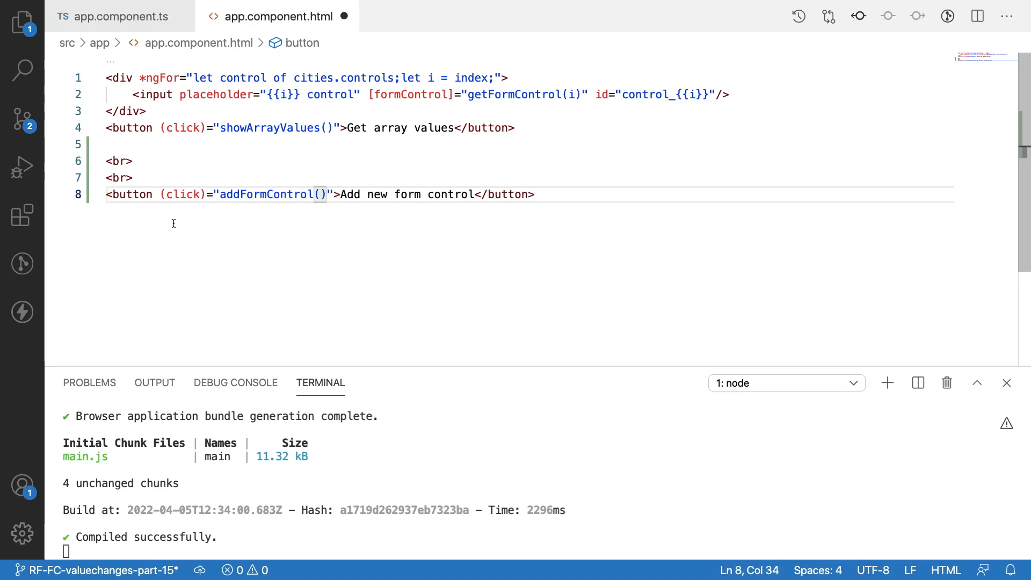
left_click(115, 17)
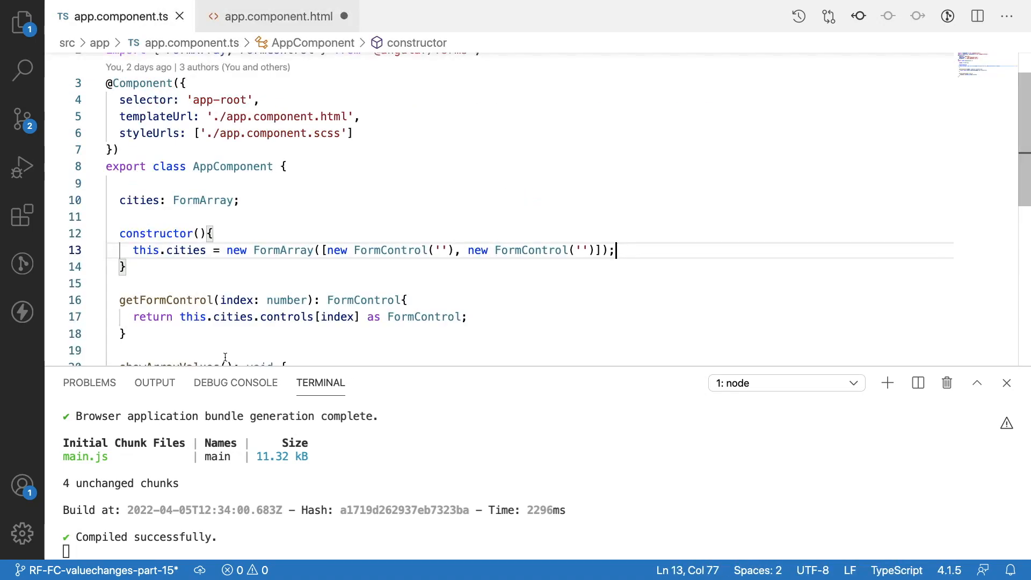
Write addFormControl(): void { this.cities.push(new FormControl('')); } in the component class
scroll("down", 3)
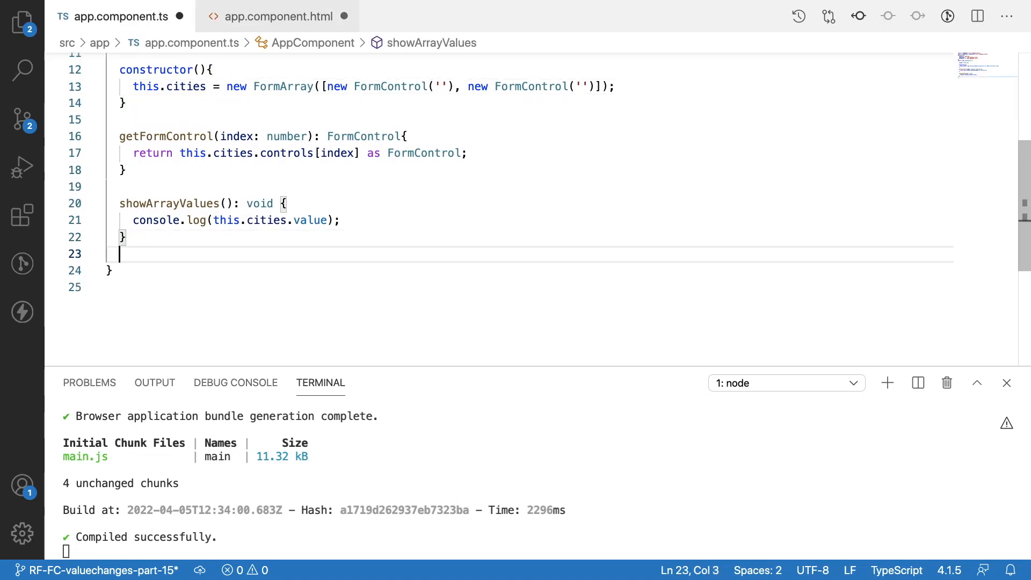
type("addFormControl():")
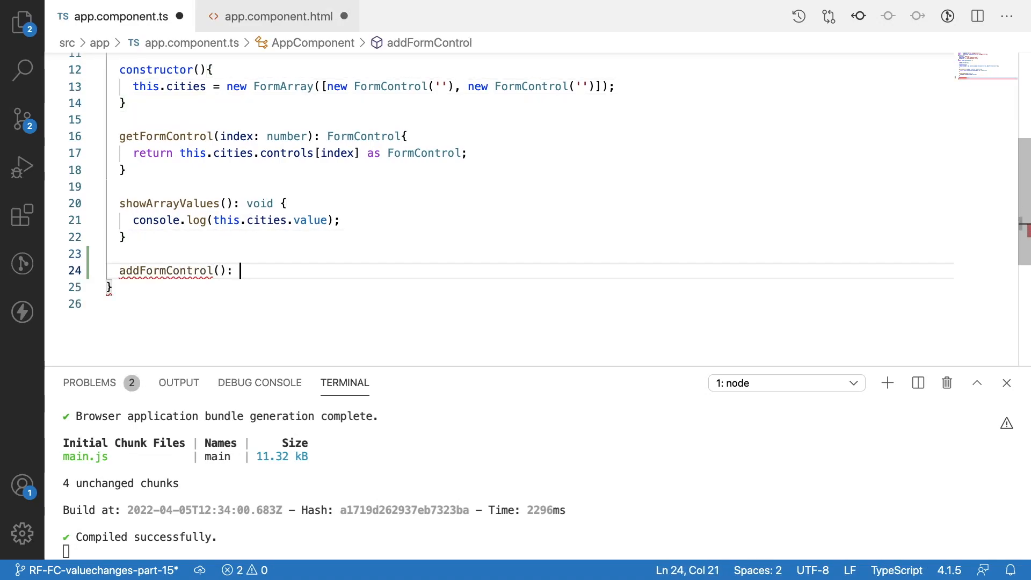
type("void {")
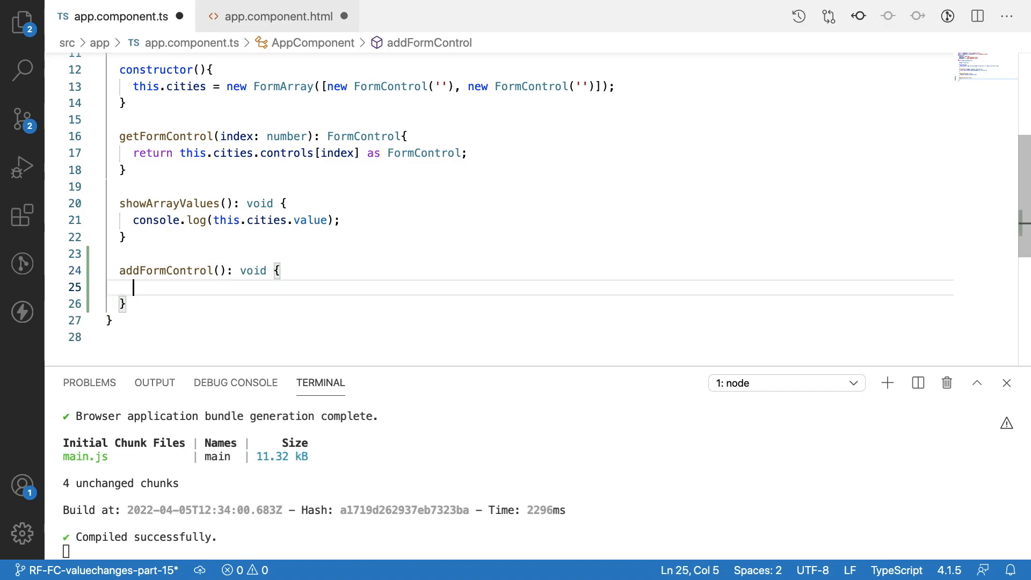
type("this.cities.push(")
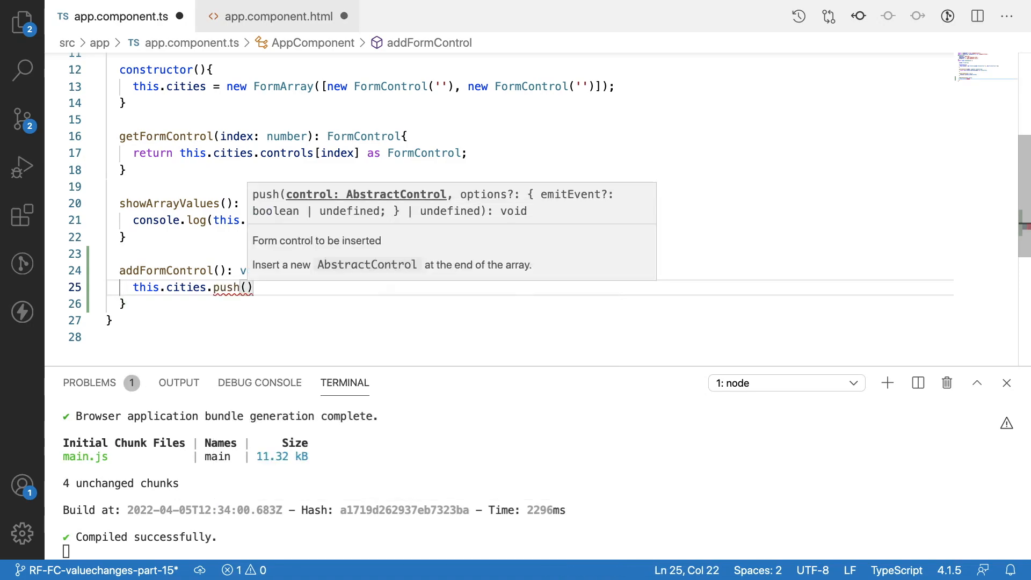
type("new")
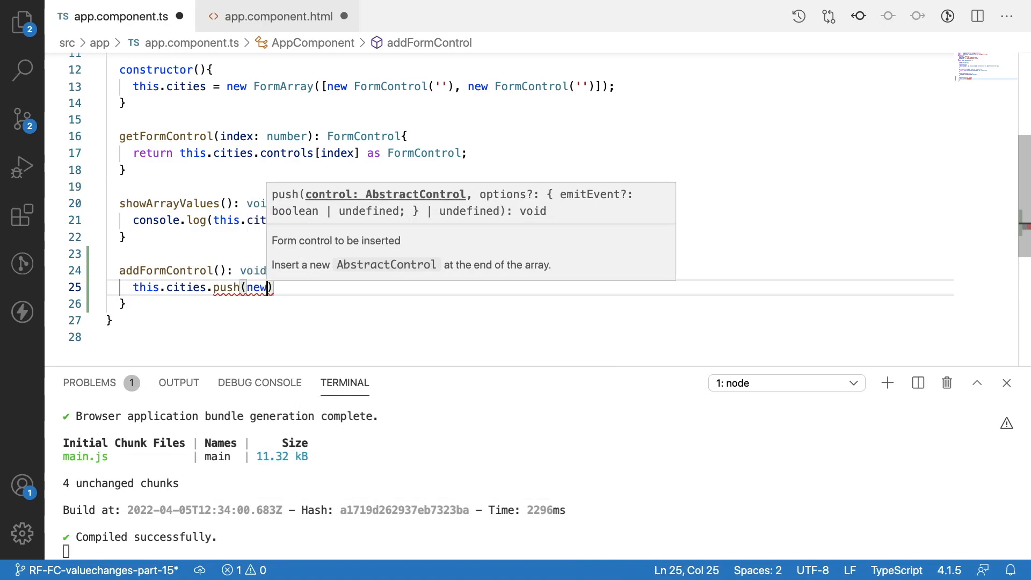
type("FormControl")
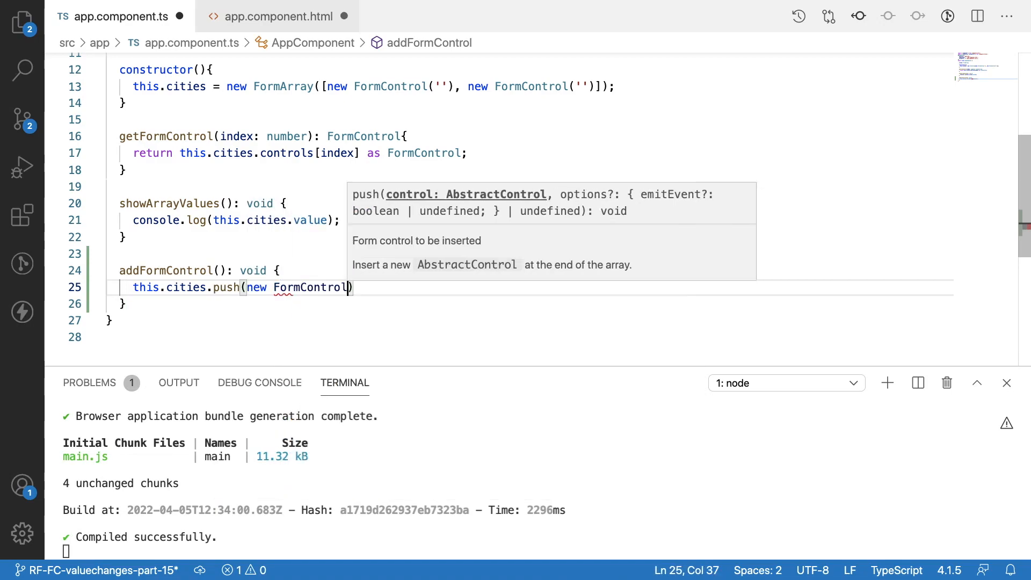
type("('')")
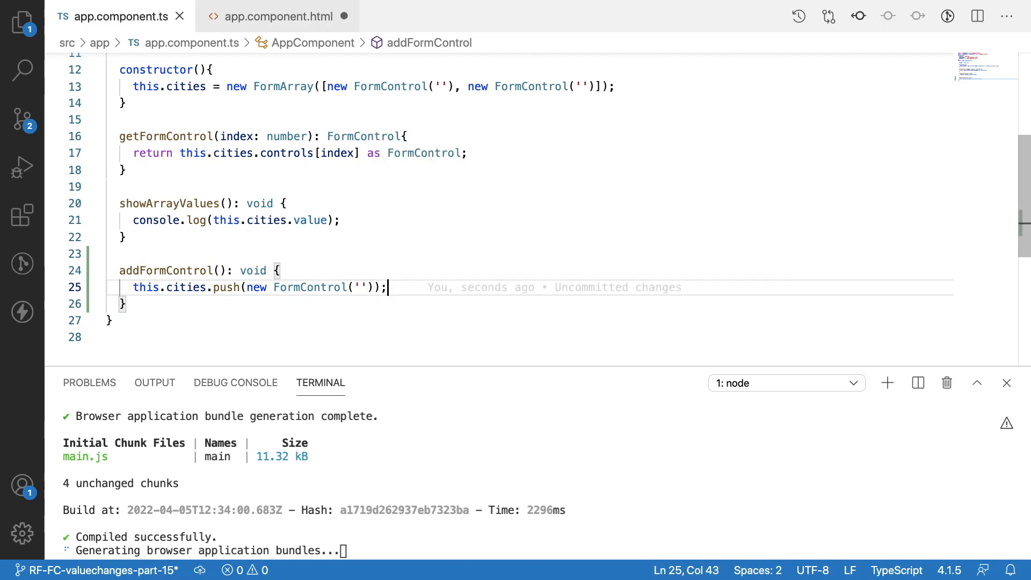
left_click(278, 16)
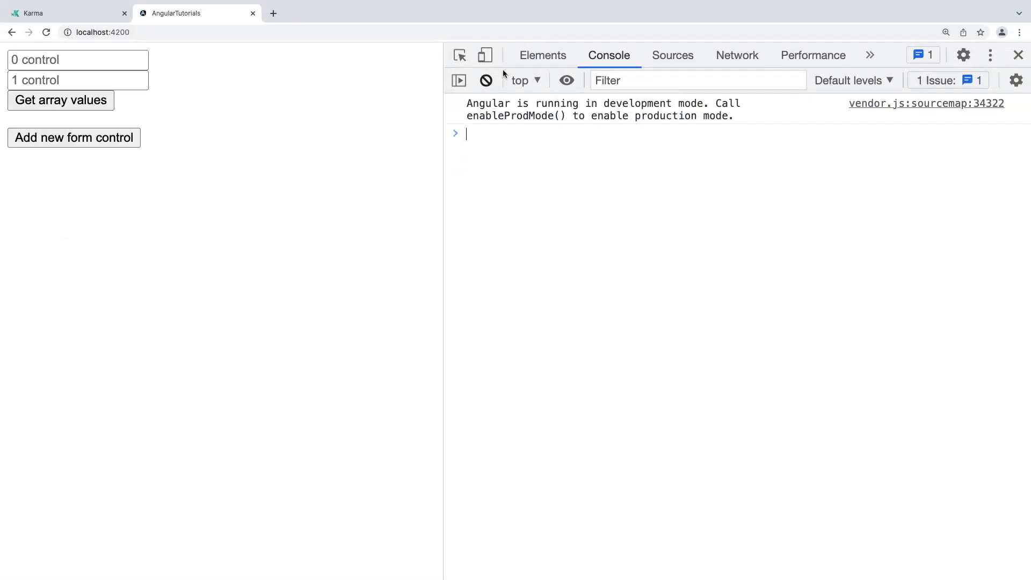
Clear the console and add more city inputs with the 'Add new form control' button
left_click(485, 80)
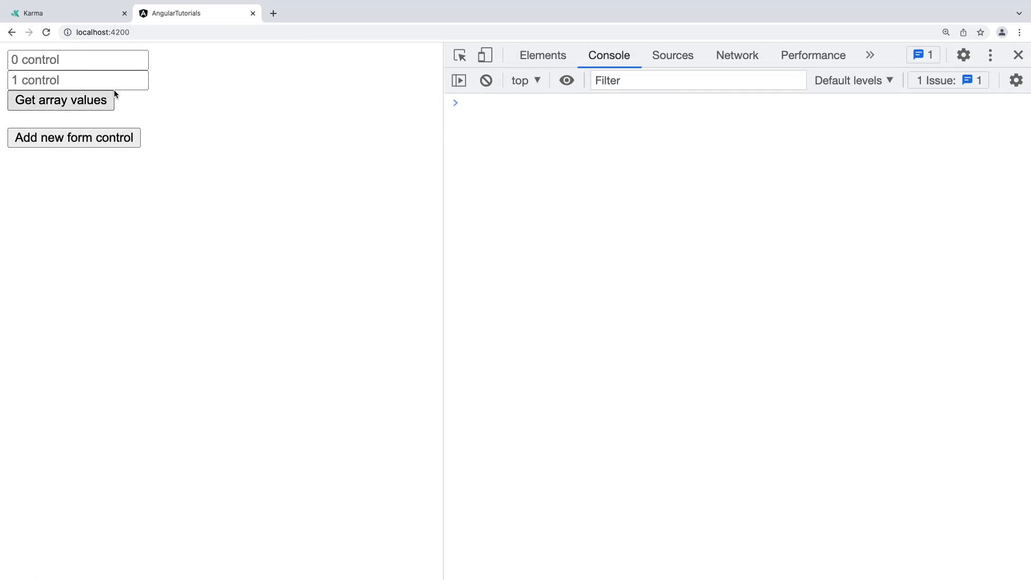
left_click(74, 138)
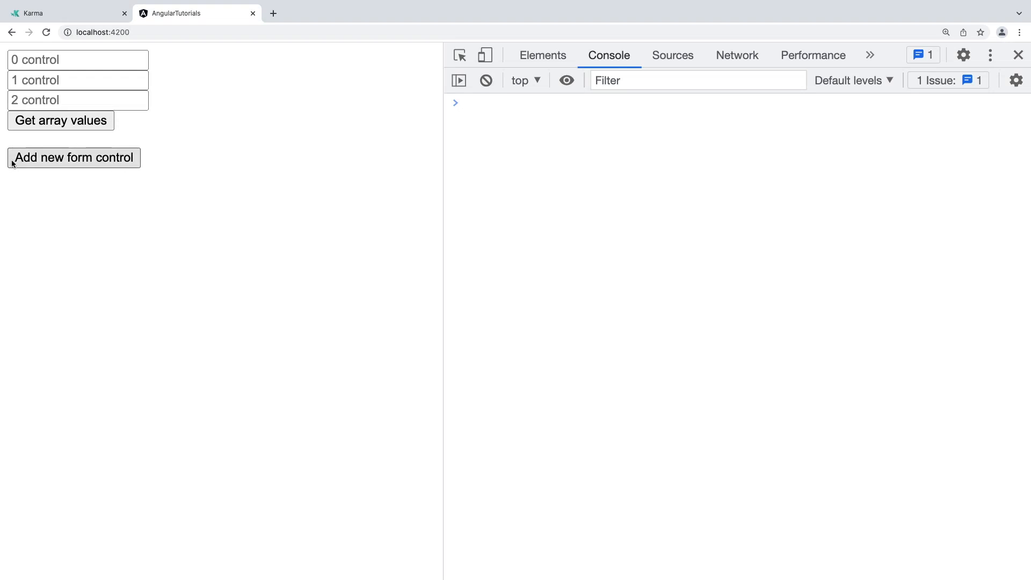
left_click(73, 157)
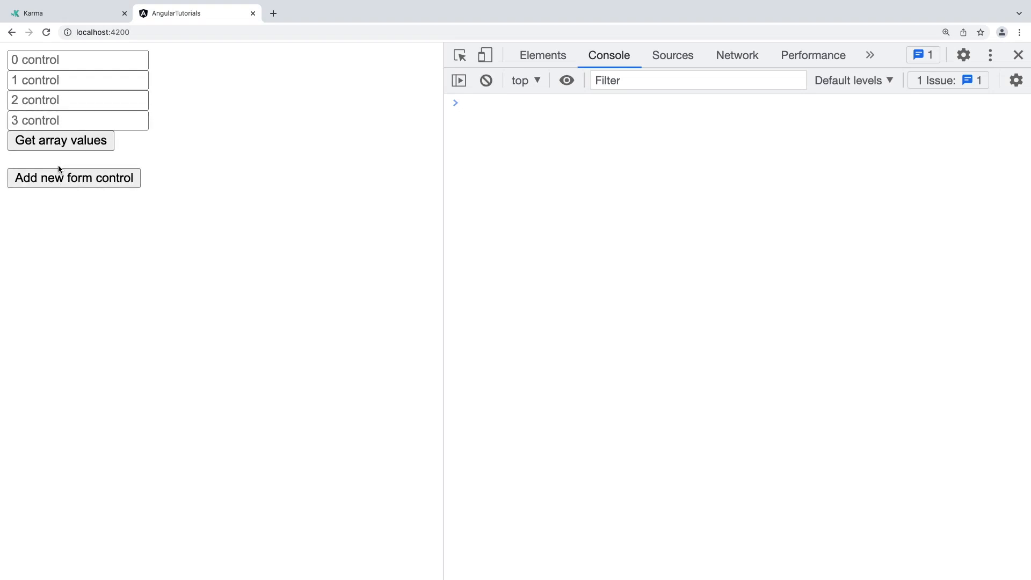
left_click(73, 177)
type("y")
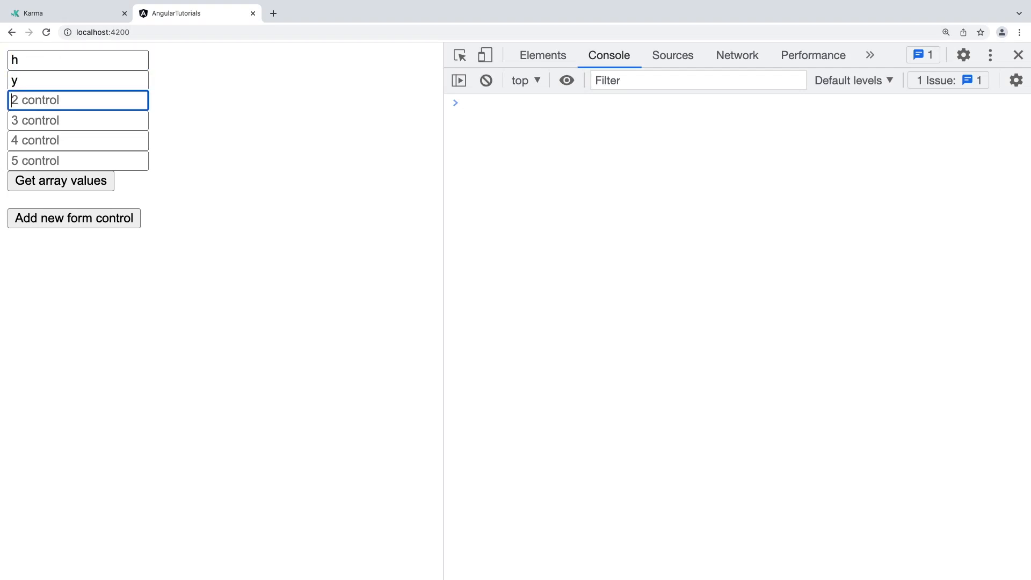
Fill the six inputs with letters and log h, y, d, s, e, c to the console
type("d")
left_click(79, 161)
type("c")
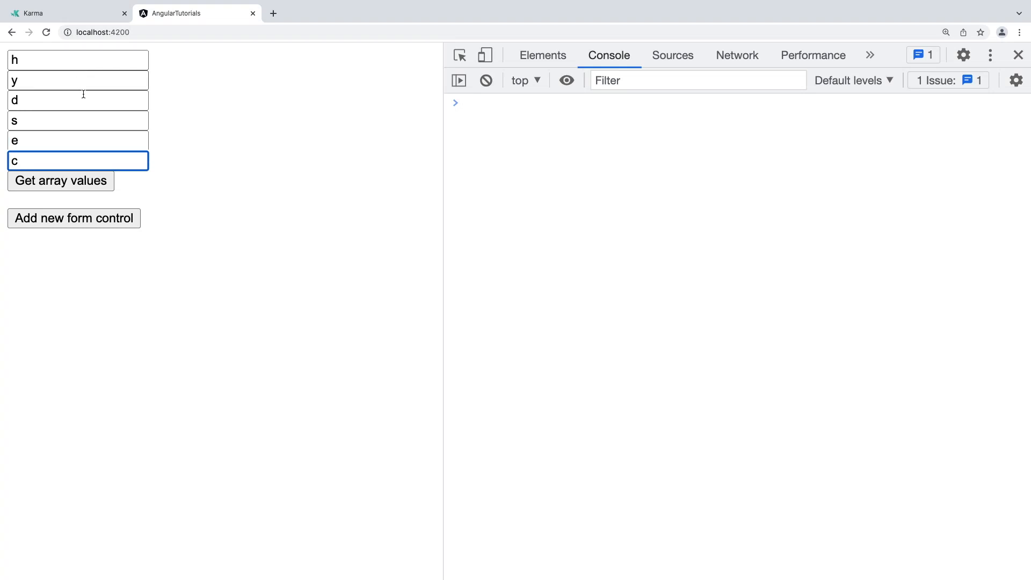
left_click(59, 181)
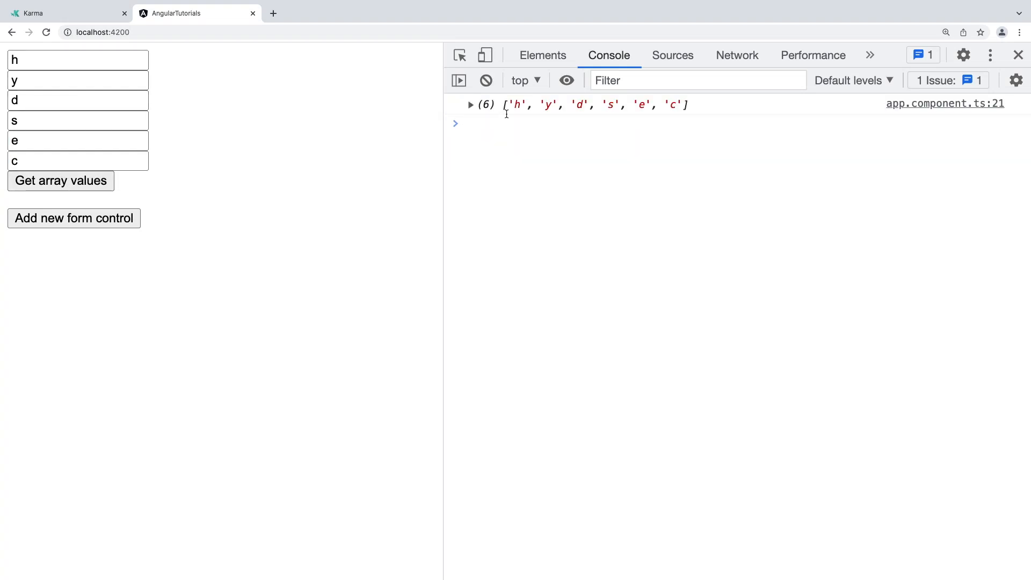
mouse_move(591, 109)
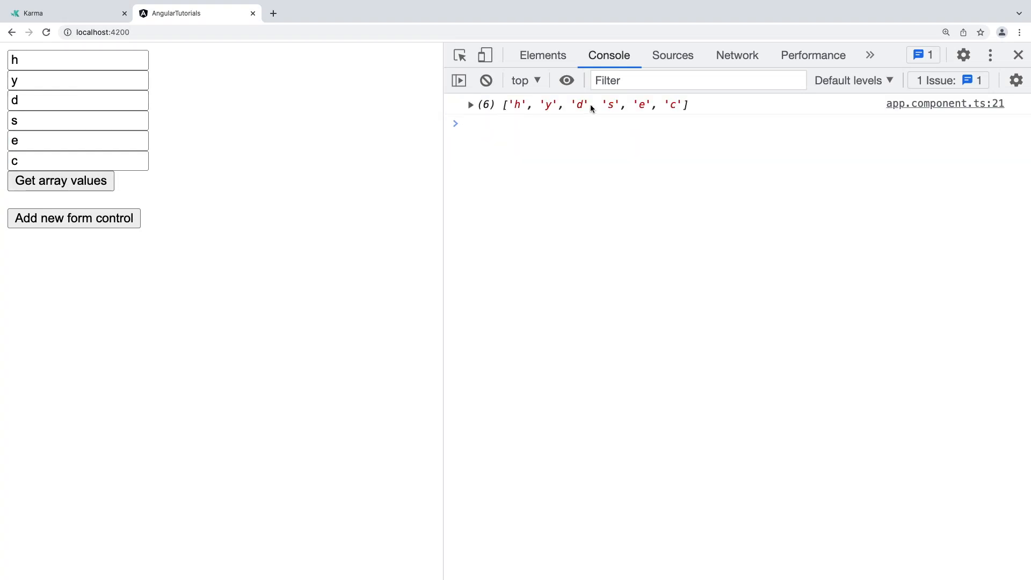
mouse_move(593, 164)
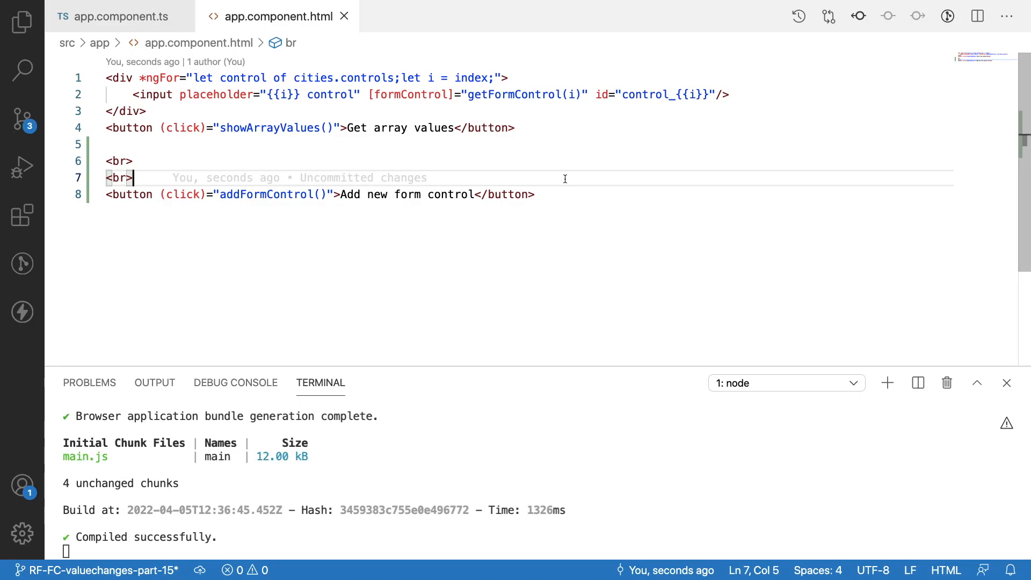
left_click(536, 194)
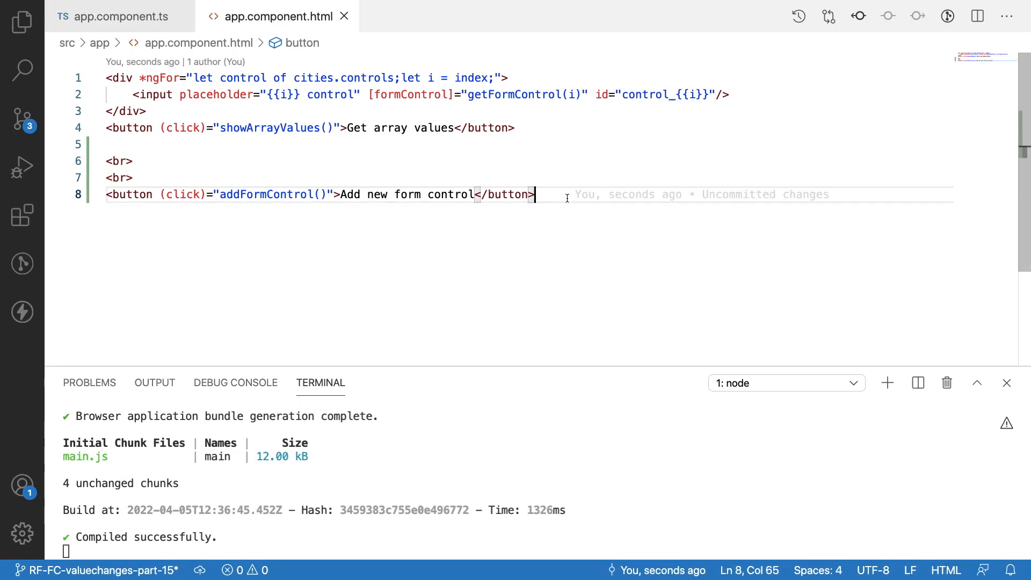